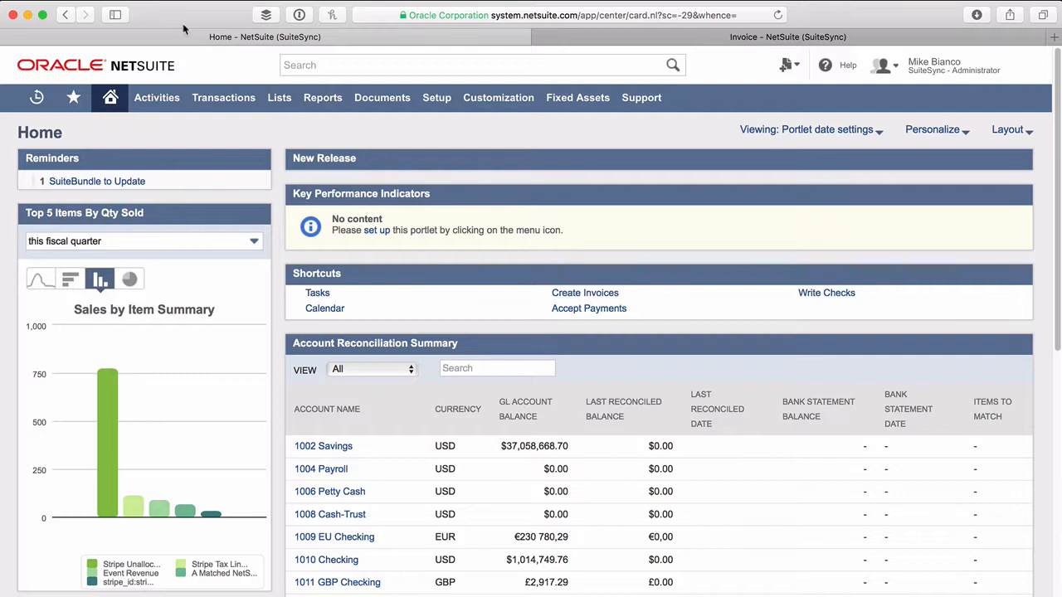
mouse_move(189, 66)
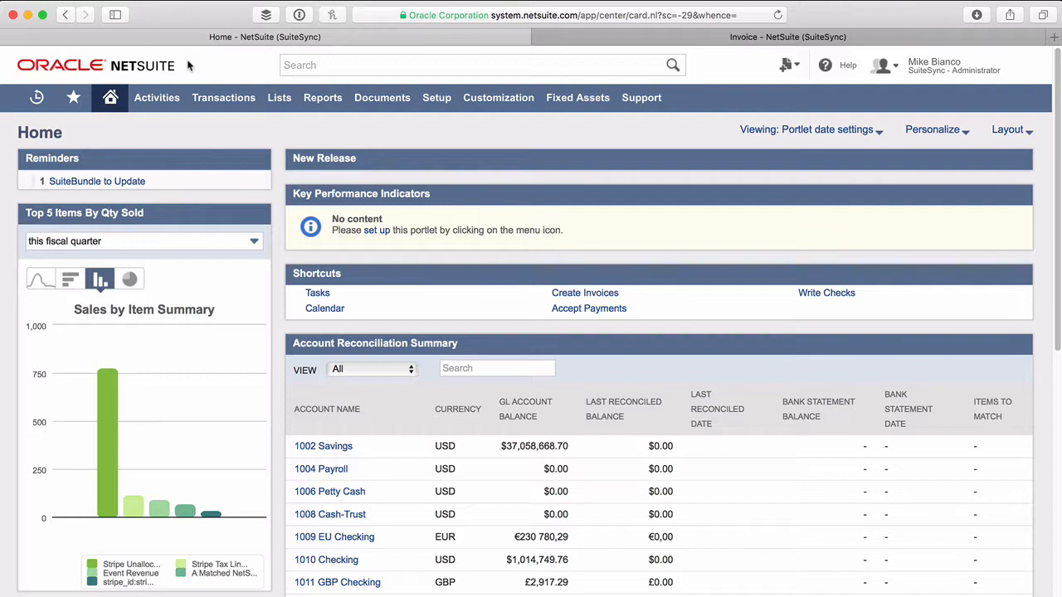
mouse_move(194, 66)
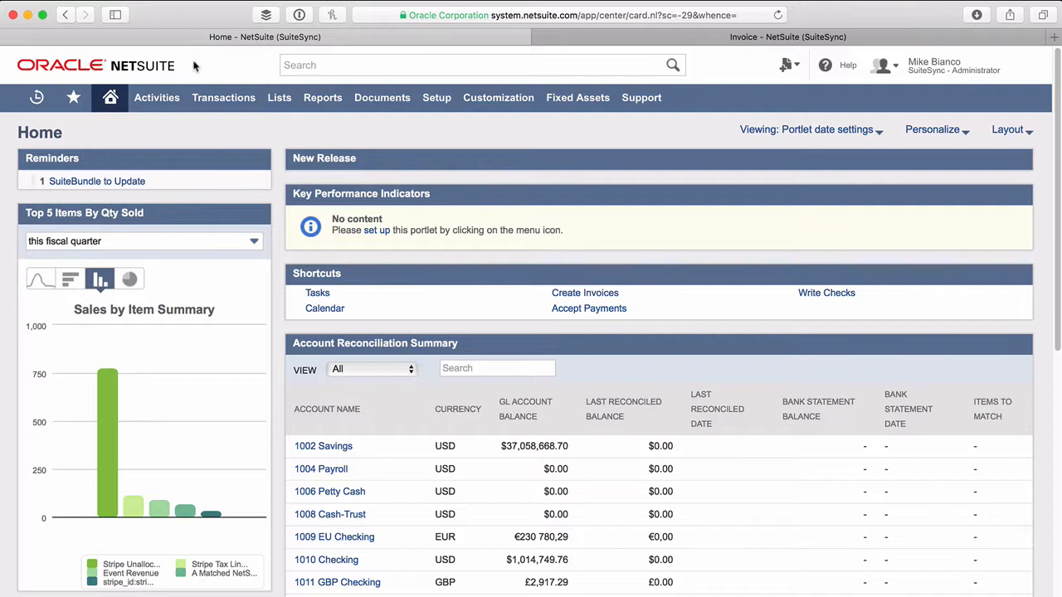
mouse_move(199, 66)
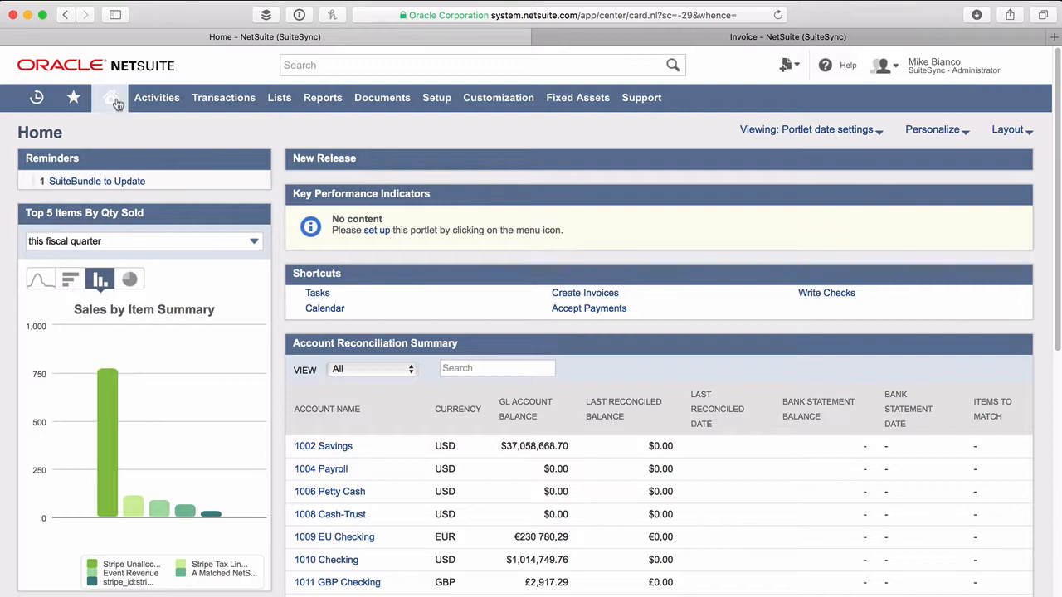
Enable showing internal IDs in the personal preferences.
left_click(110, 98)
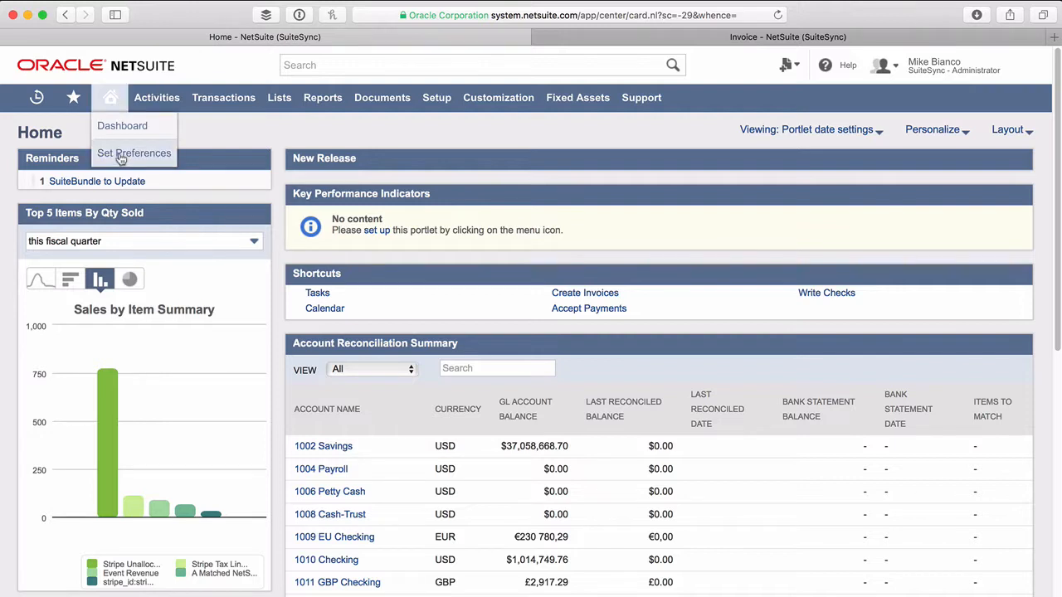
left_click(133, 152)
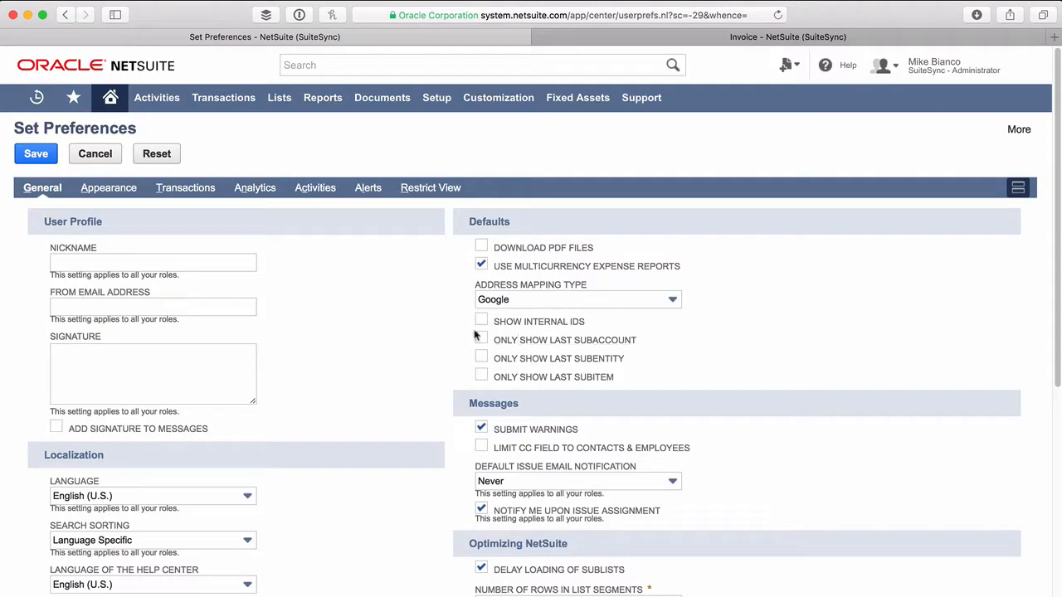
left_click(481, 322)
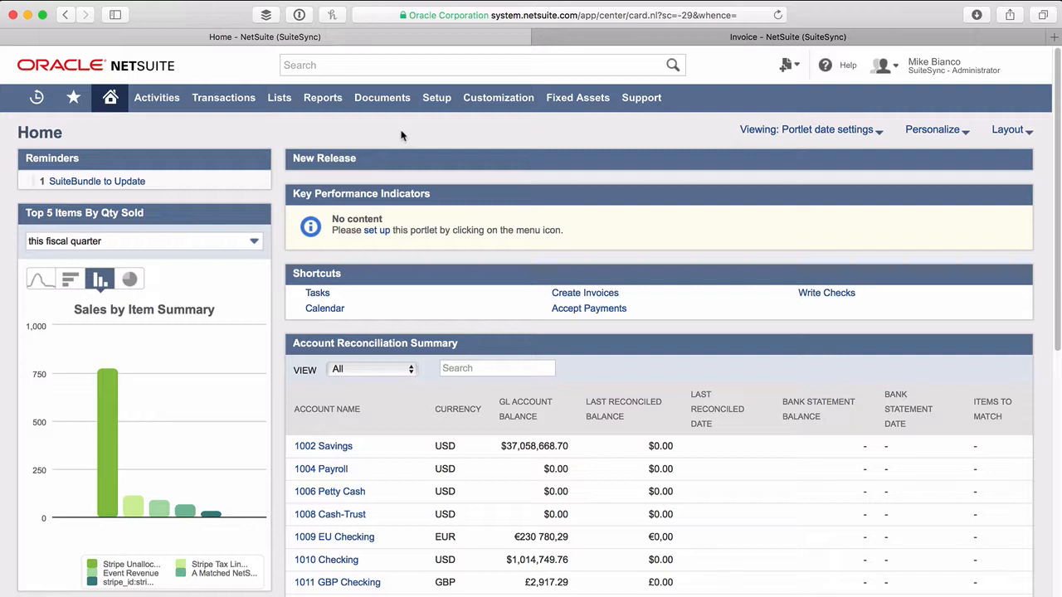
mouse_move(574, 53)
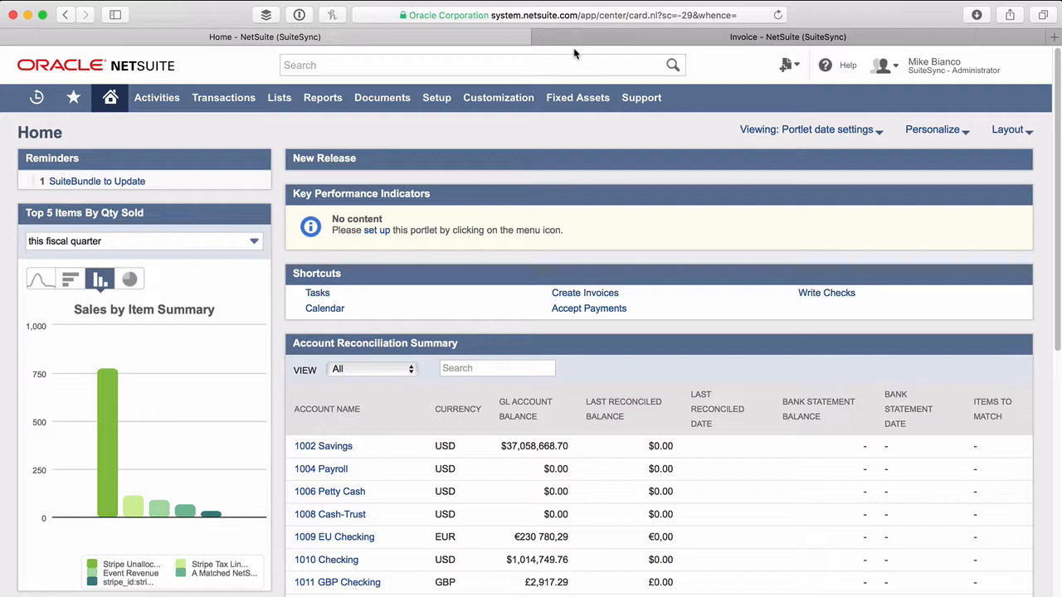
Switch to invoice 300869 and show field help for its Location field under Classification.
left_click(786, 37)
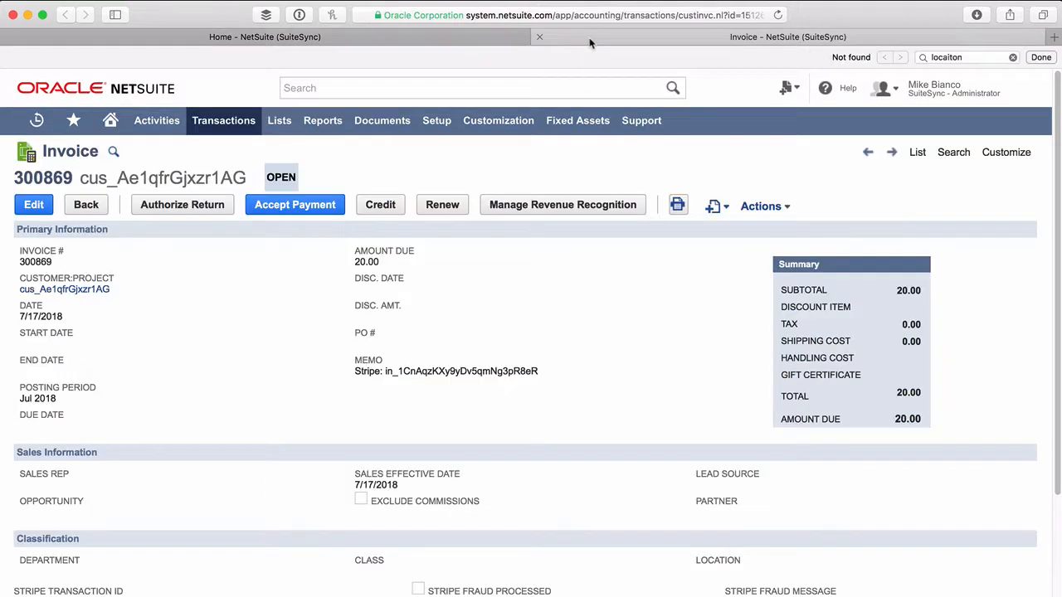
mouse_move(674, 375)
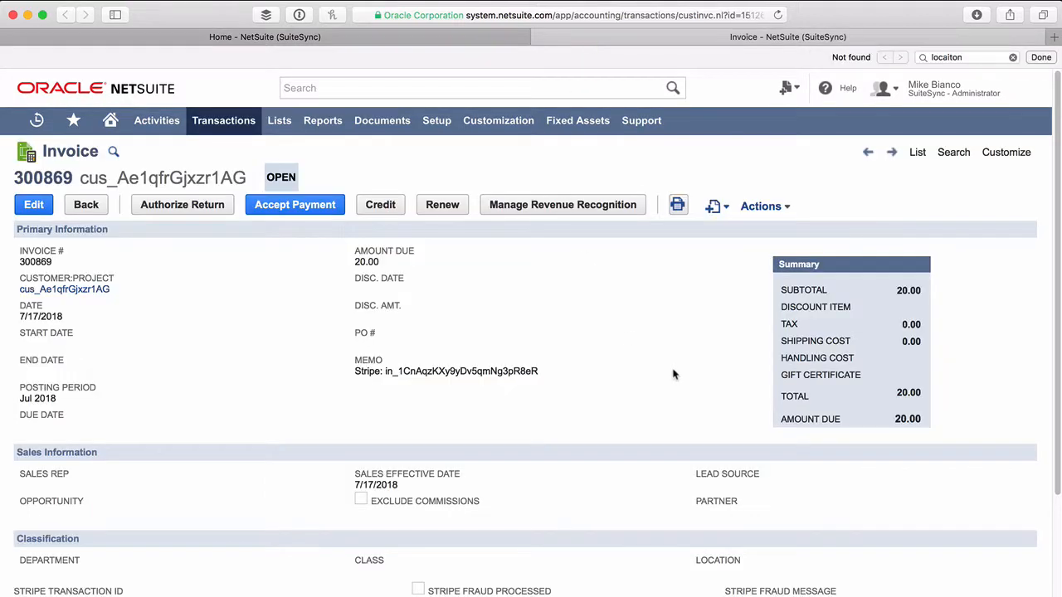
scroll("down", 3)
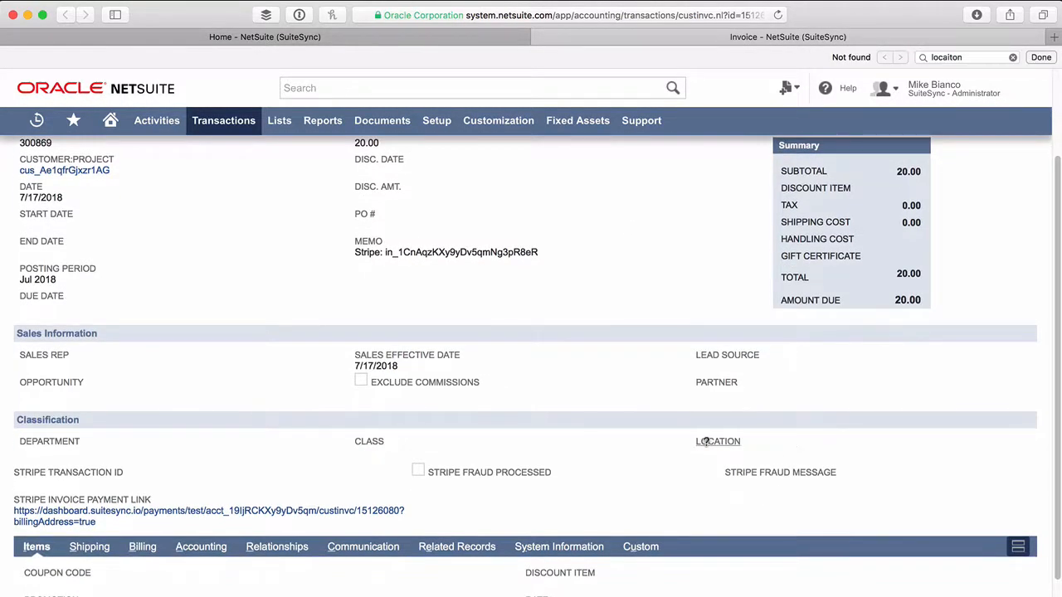
left_click(717, 441)
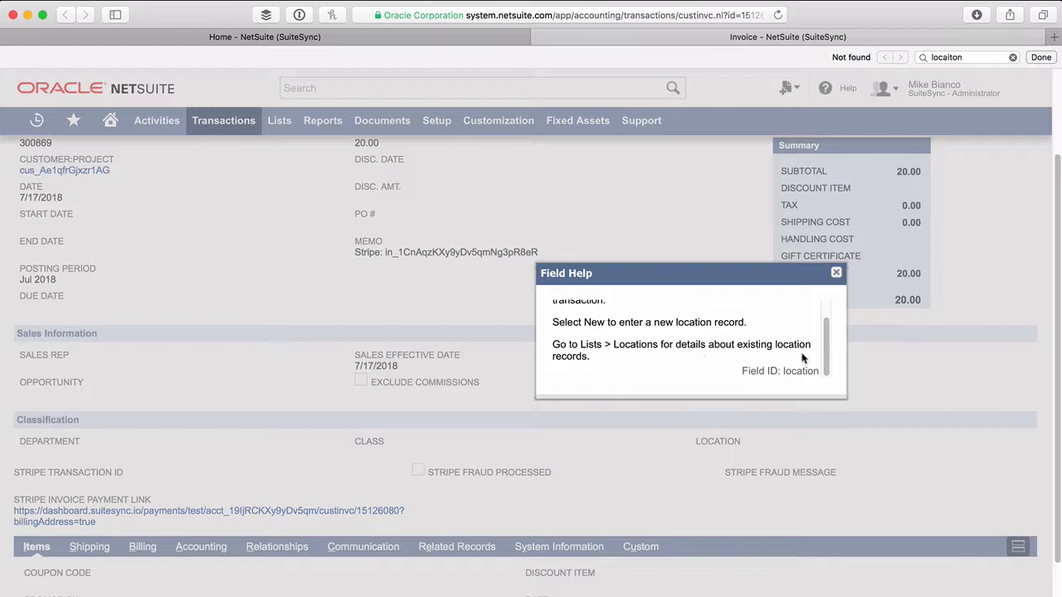
double_click(800, 372)
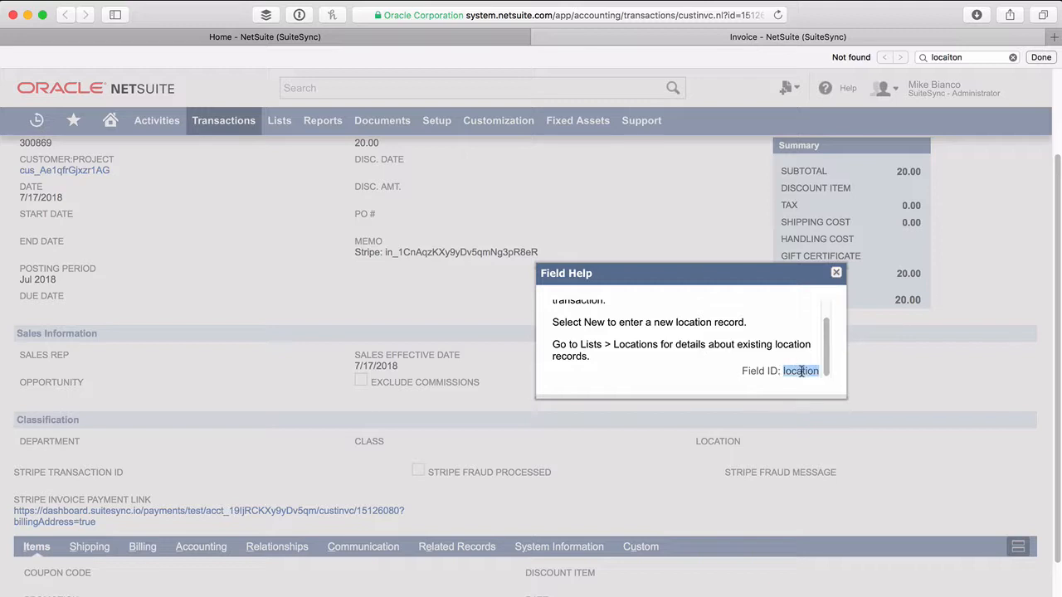
mouse_move(734, 372)
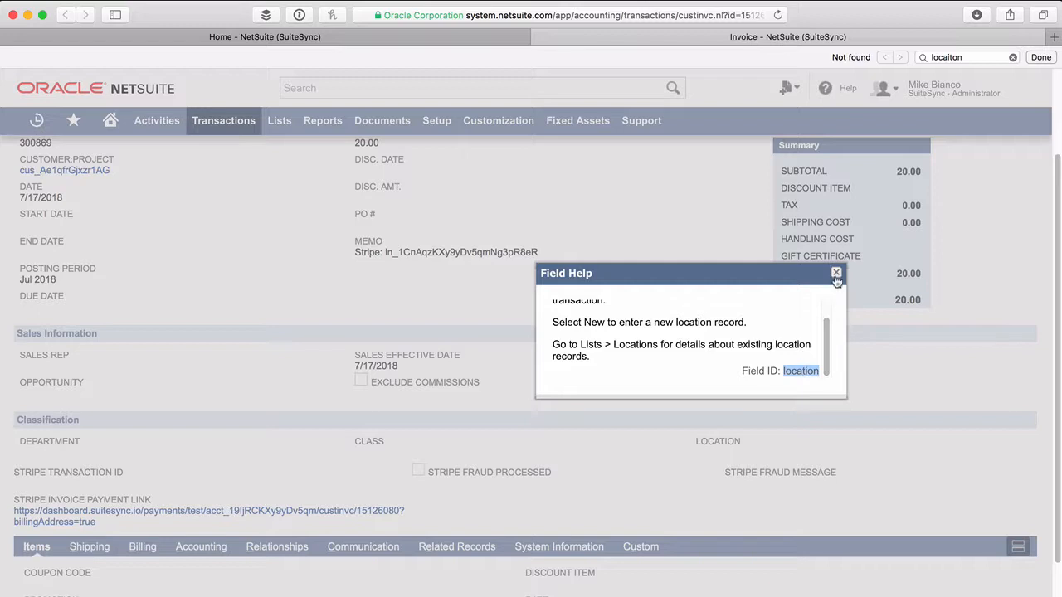
left_click(836, 272)
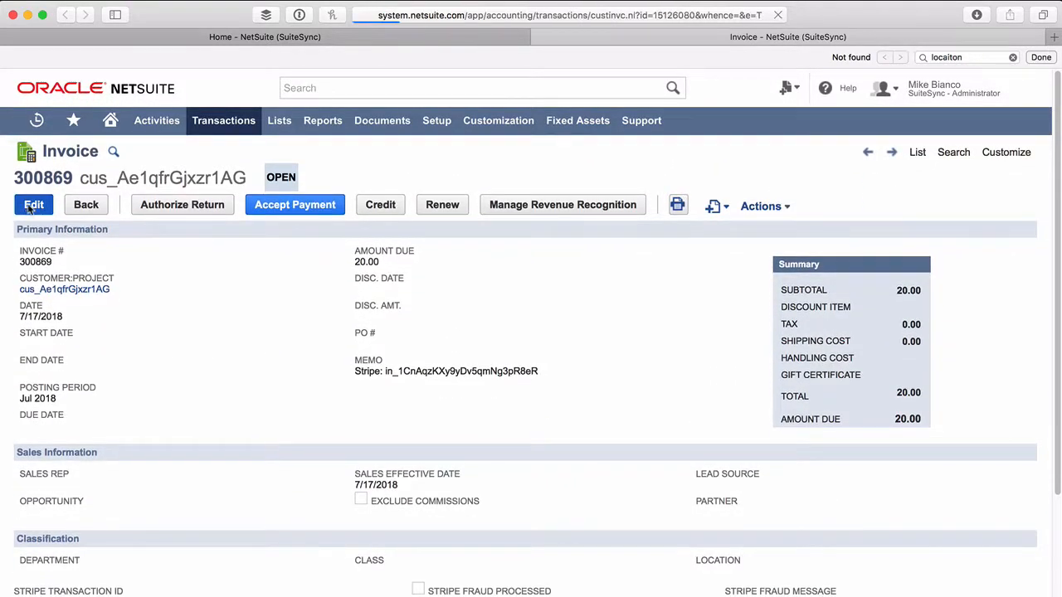
Put invoice 300869 into edit mode and scroll to the Classification section.
left_click(33, 205)
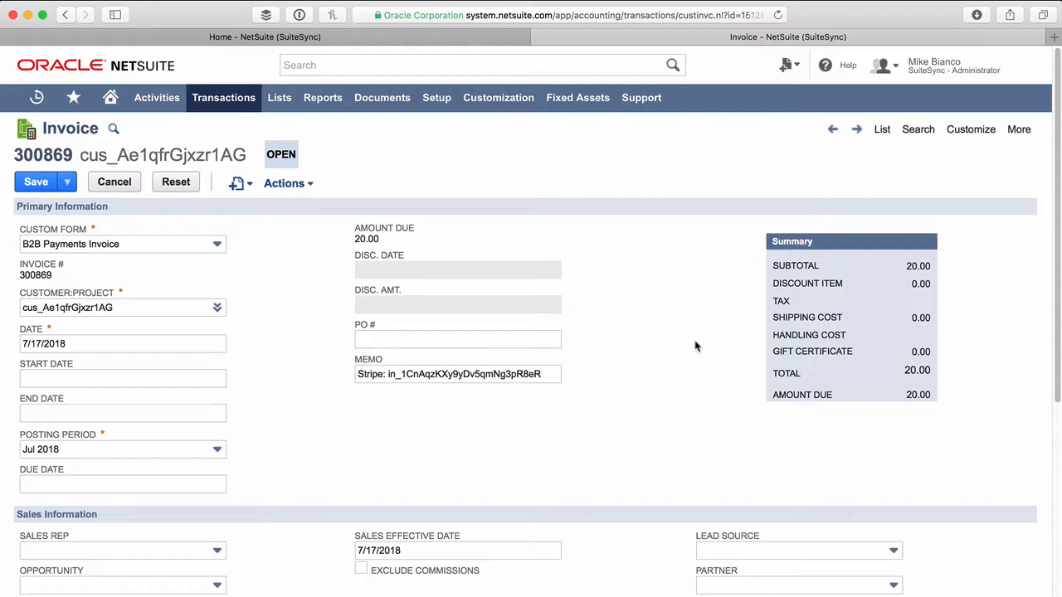
scroll("down", 3)
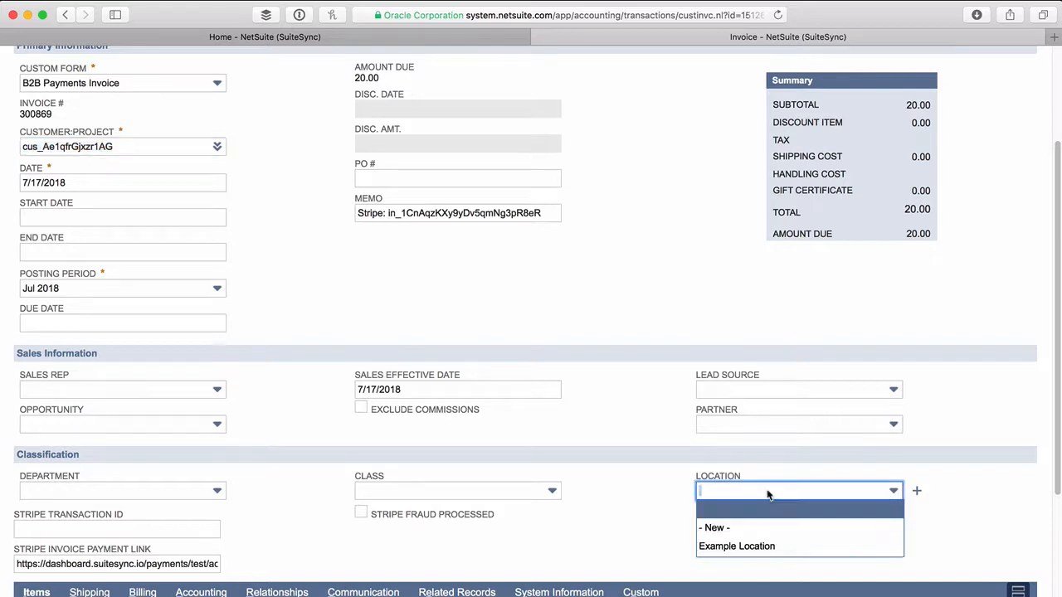
mouse_move(736, 546)
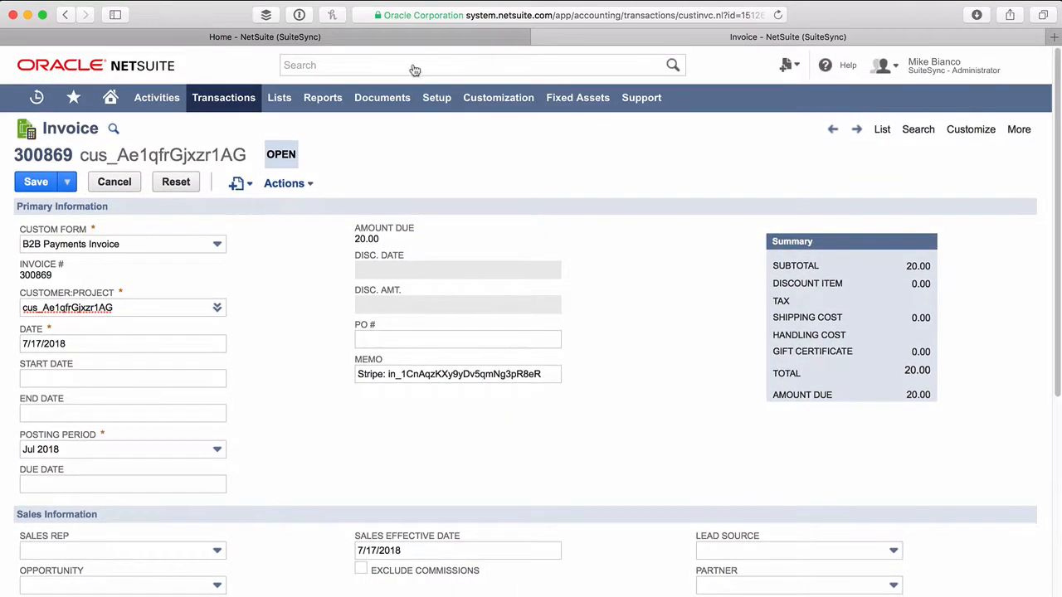
Go to the Locations list page via the global search 'page:locations'.
type("page:locations")
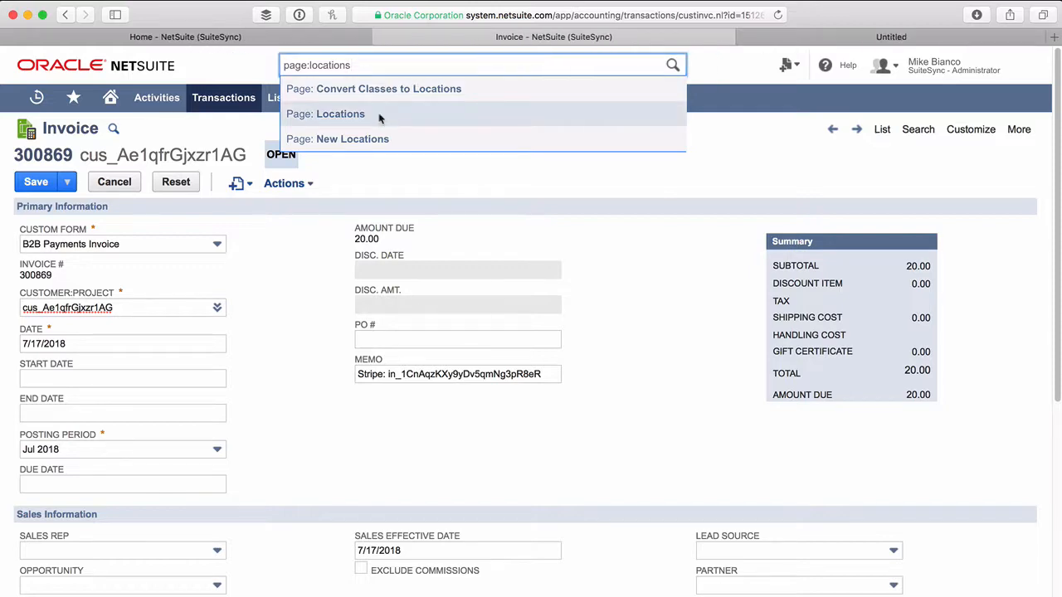
left_click(340, 113)
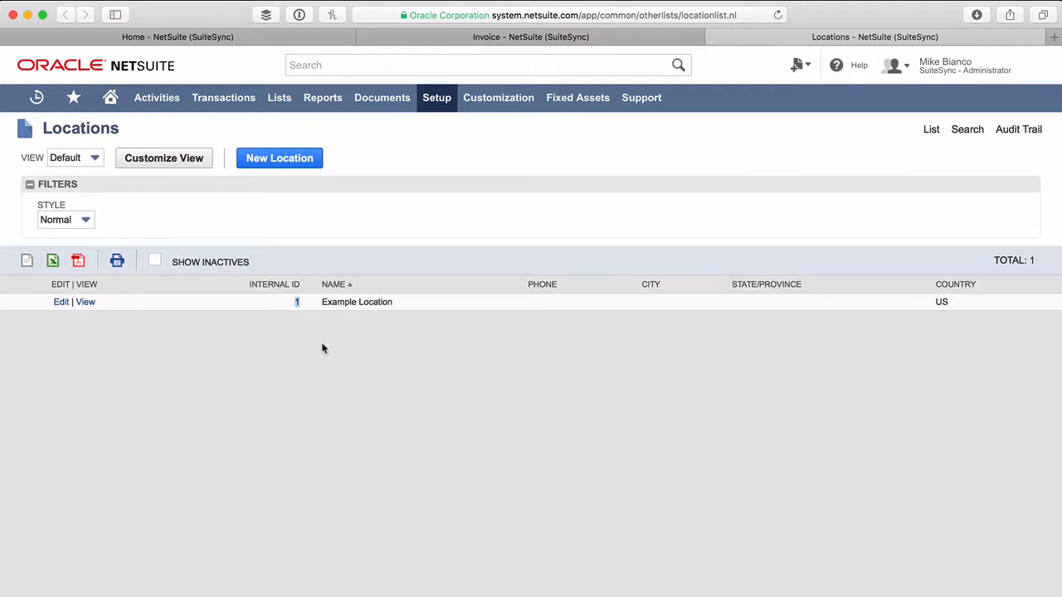
mouse_move(348, 390)
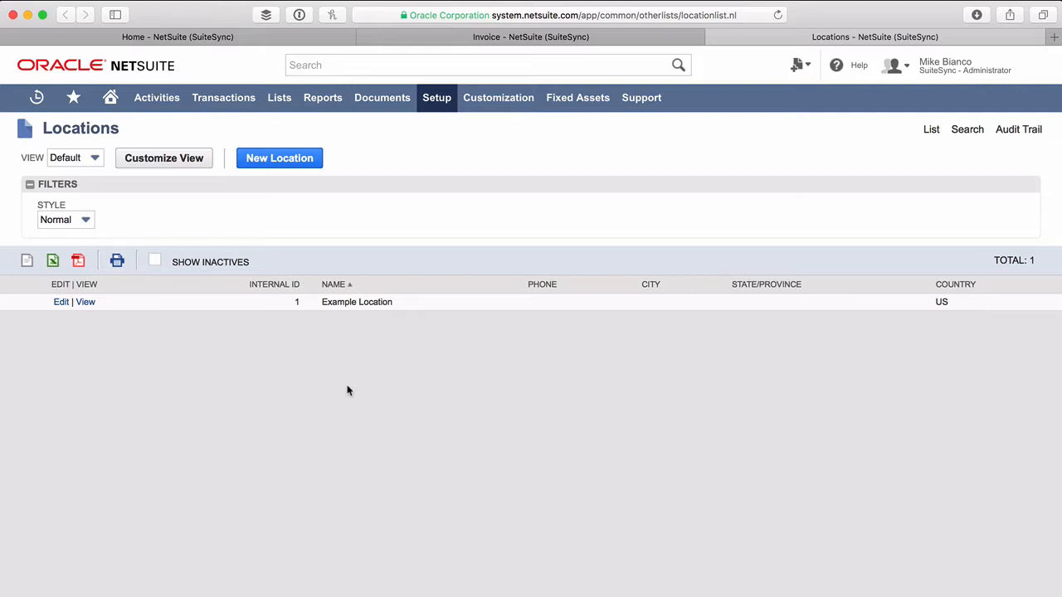
mouse_move(350, 395)
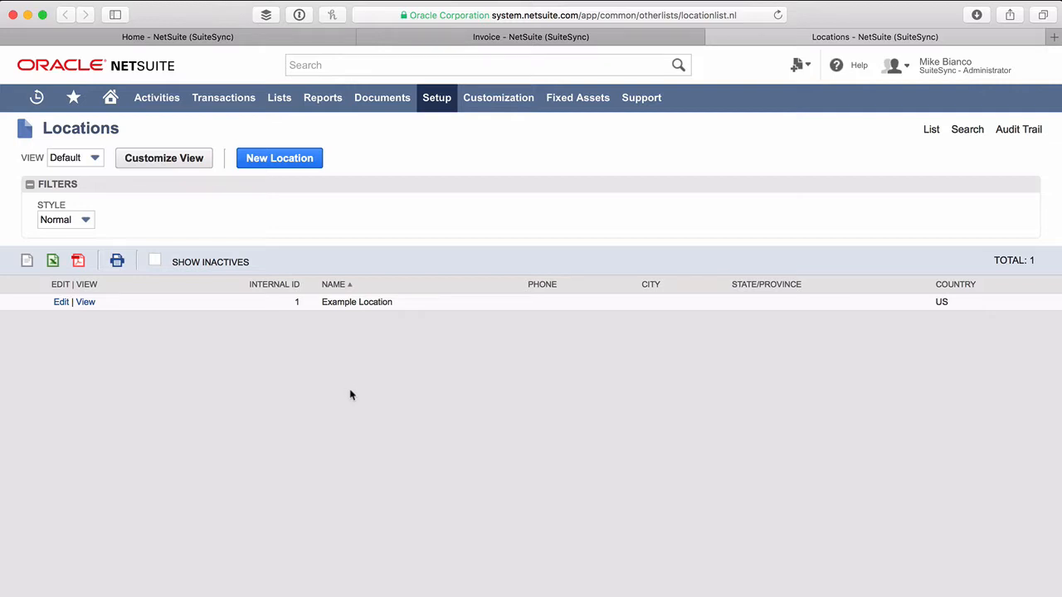